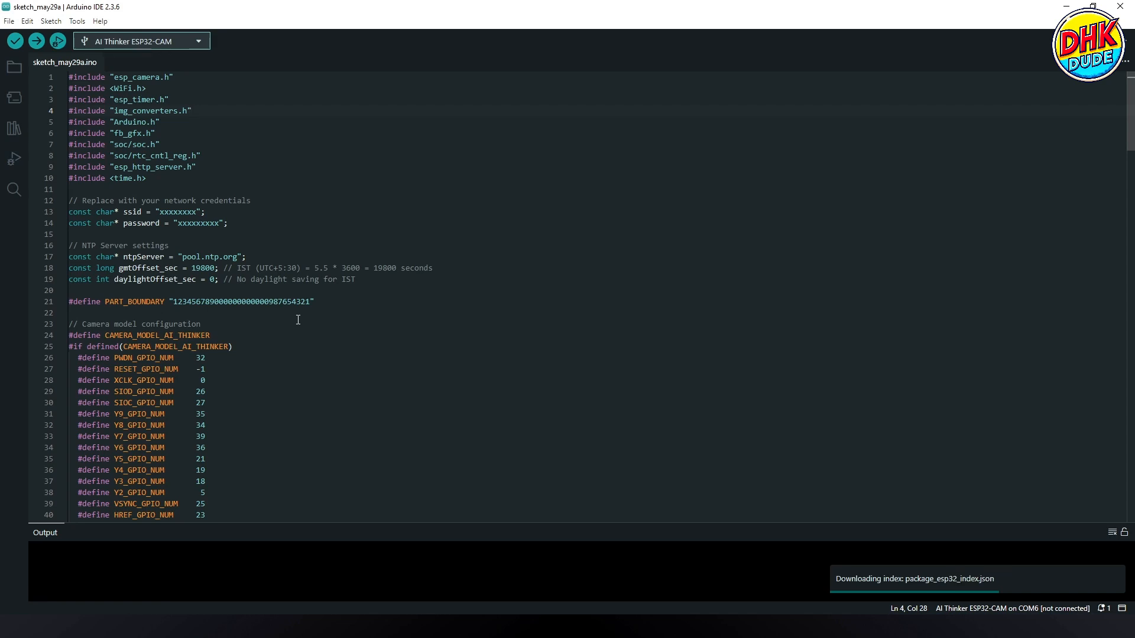
pyautogui.moveTo(109, 69)
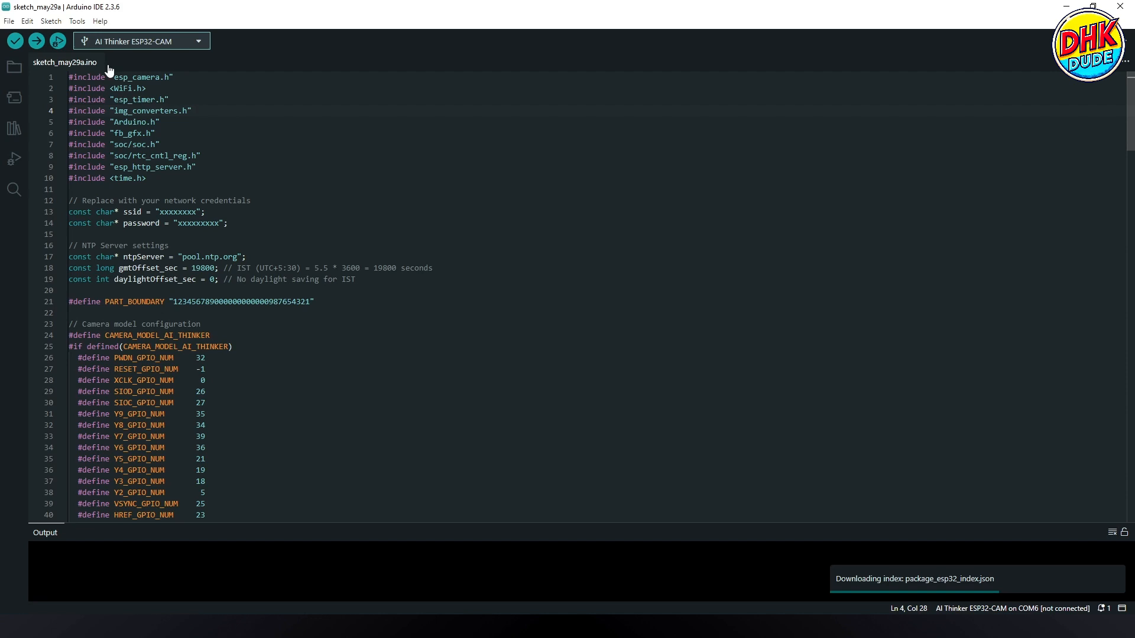
pyautogui.moveTo(55, 89)
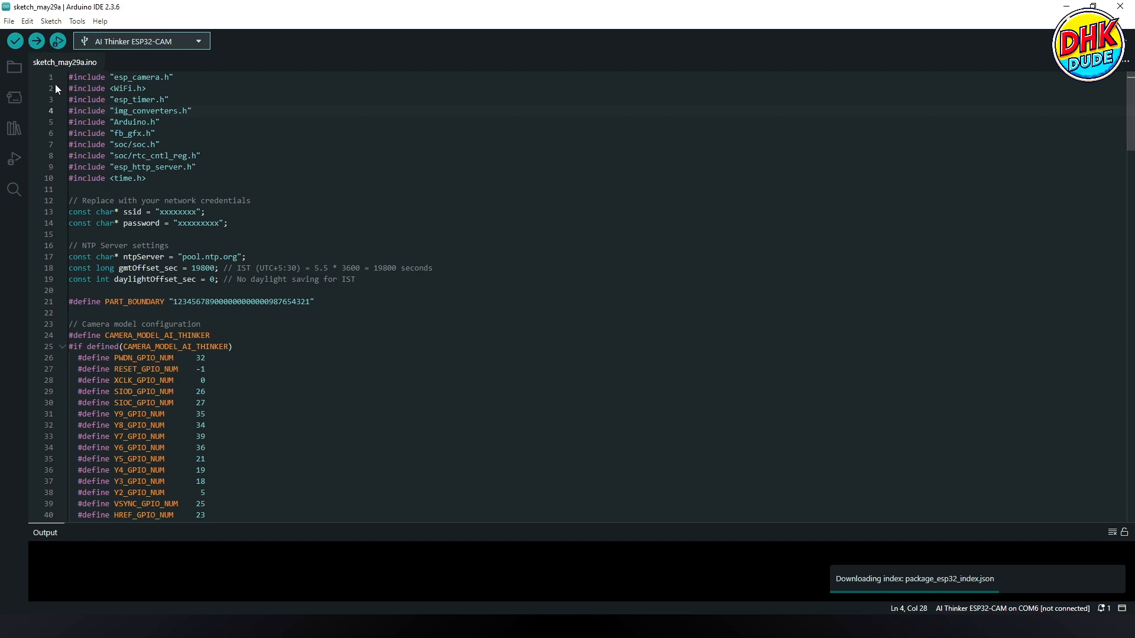
pyautogui.moveTo(65, 83)
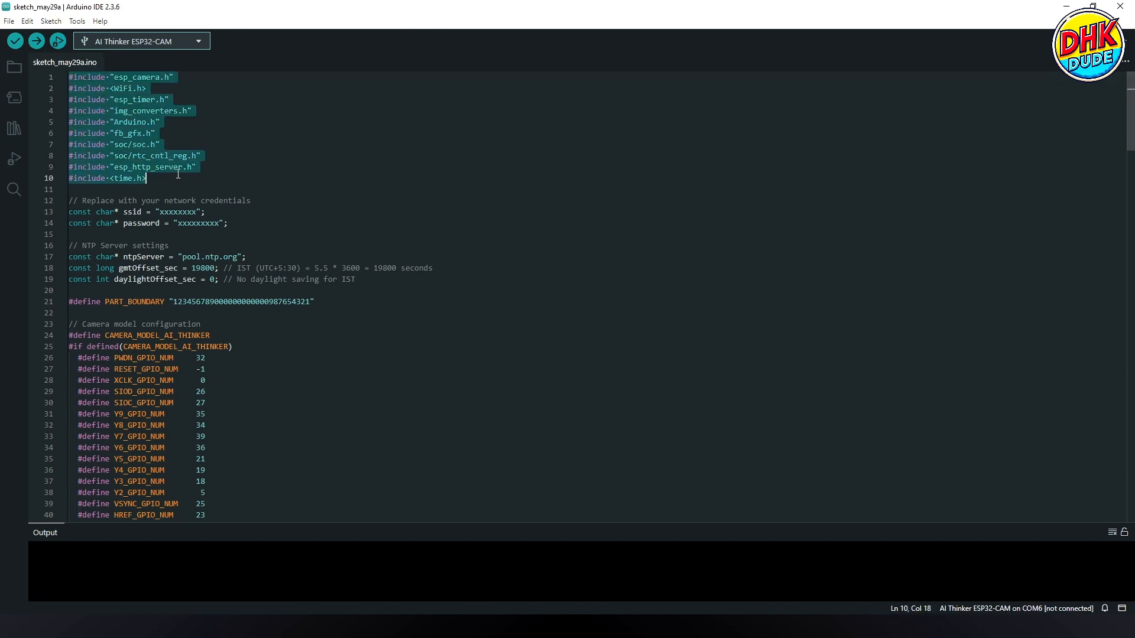
pyautogui.click(192, 110)
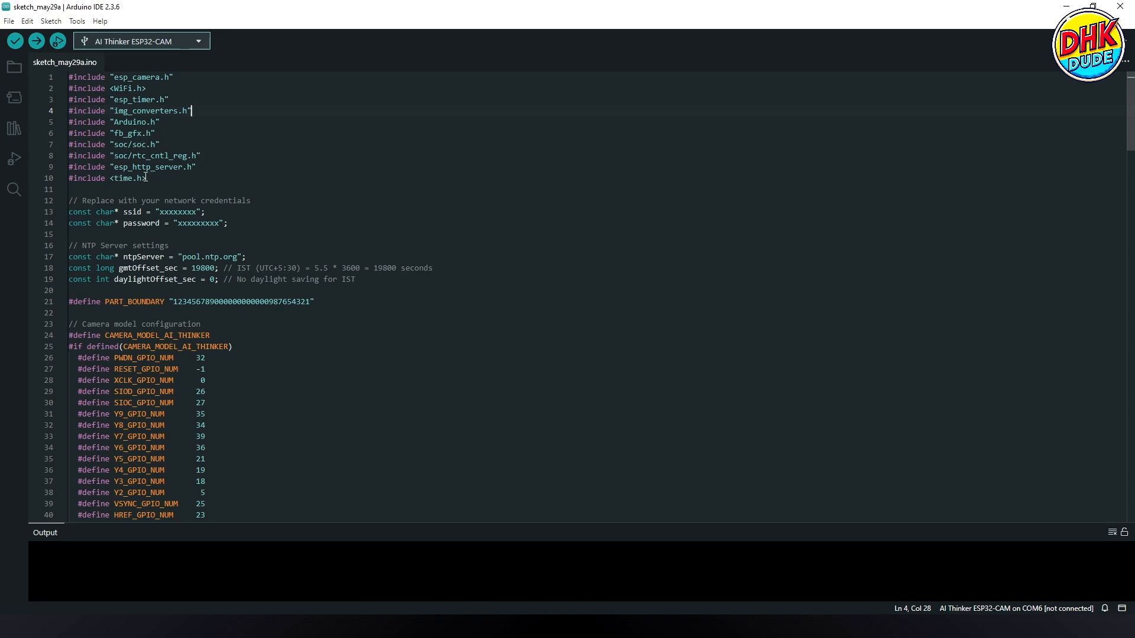
pyautogui.click(251, 200)
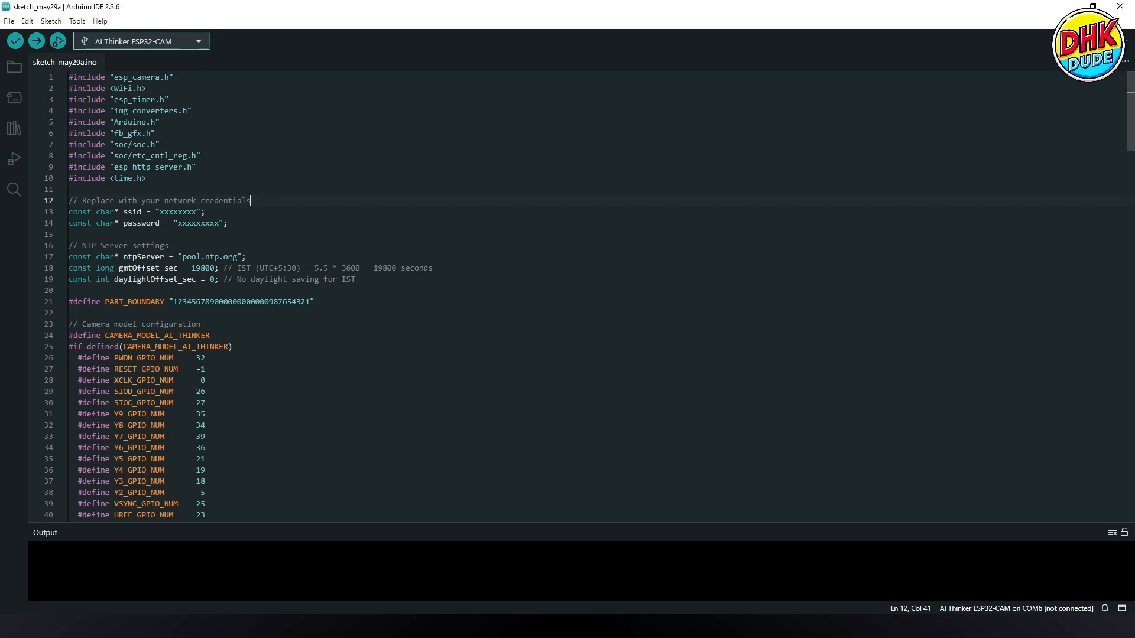
pyautogui.tripleClick(157, 201)
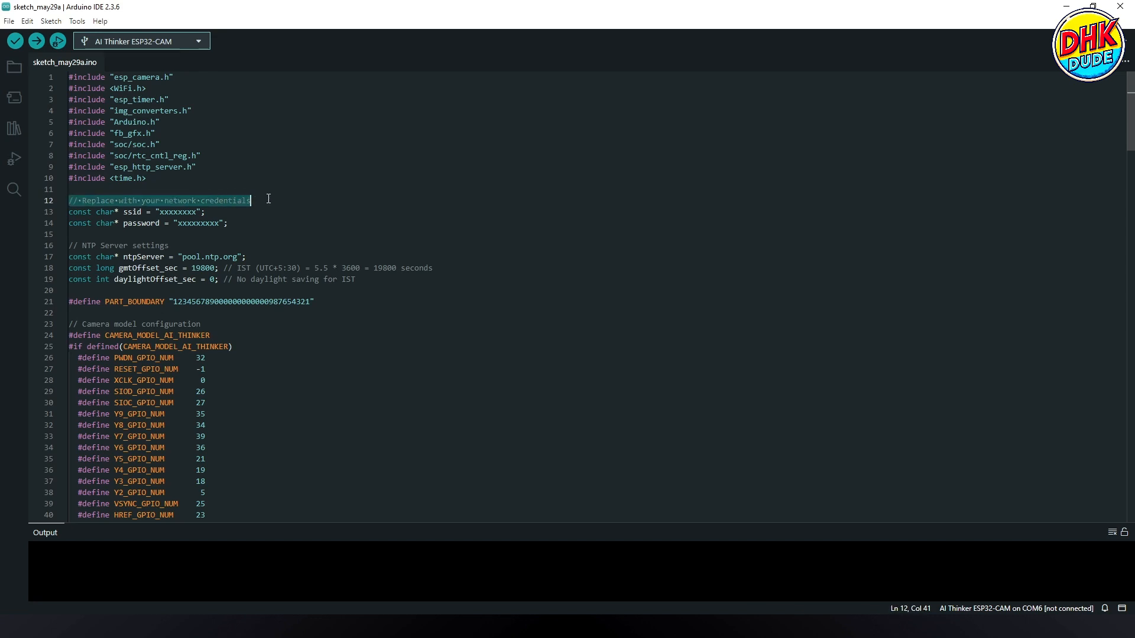
pyautogui.click(218, 201)
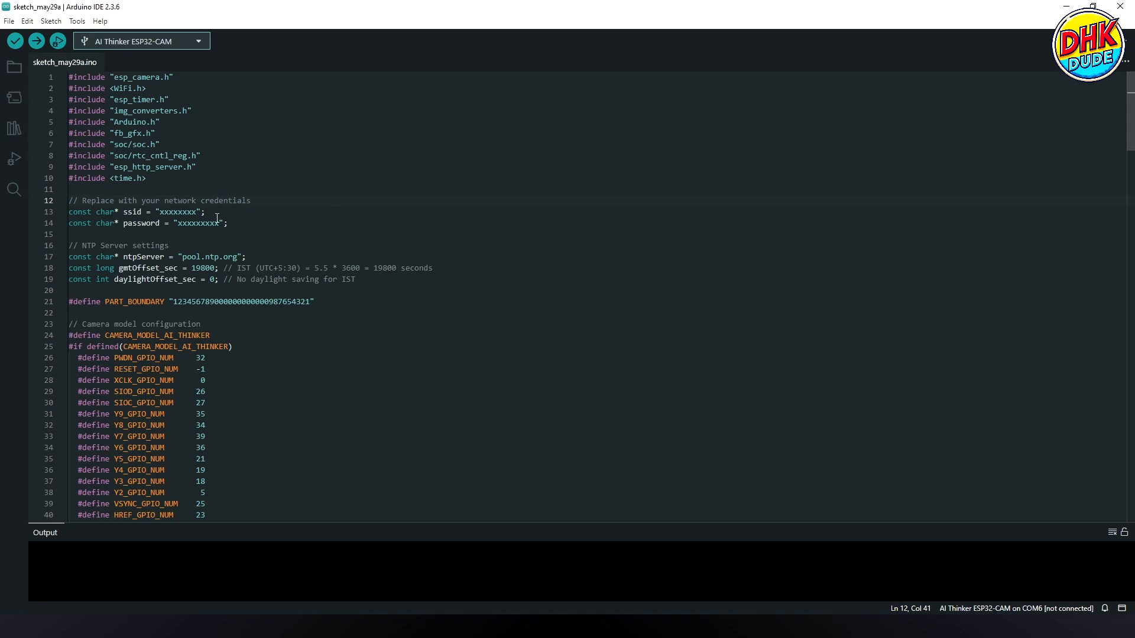
pyautogui.scroll(-3)
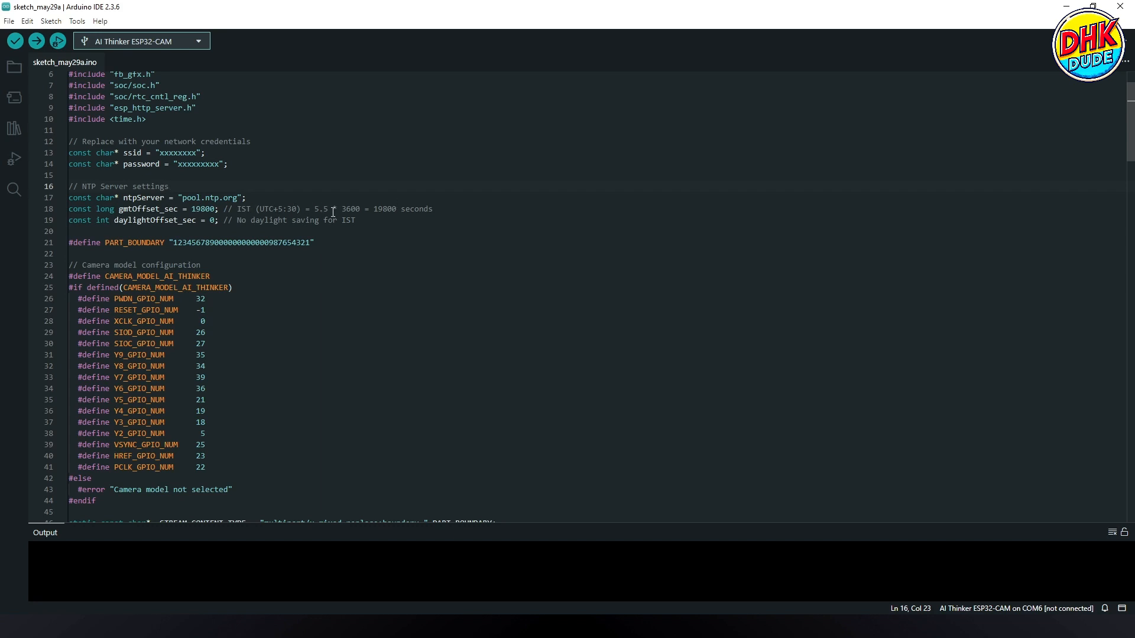
pyautogui.moveTo(272, 219)
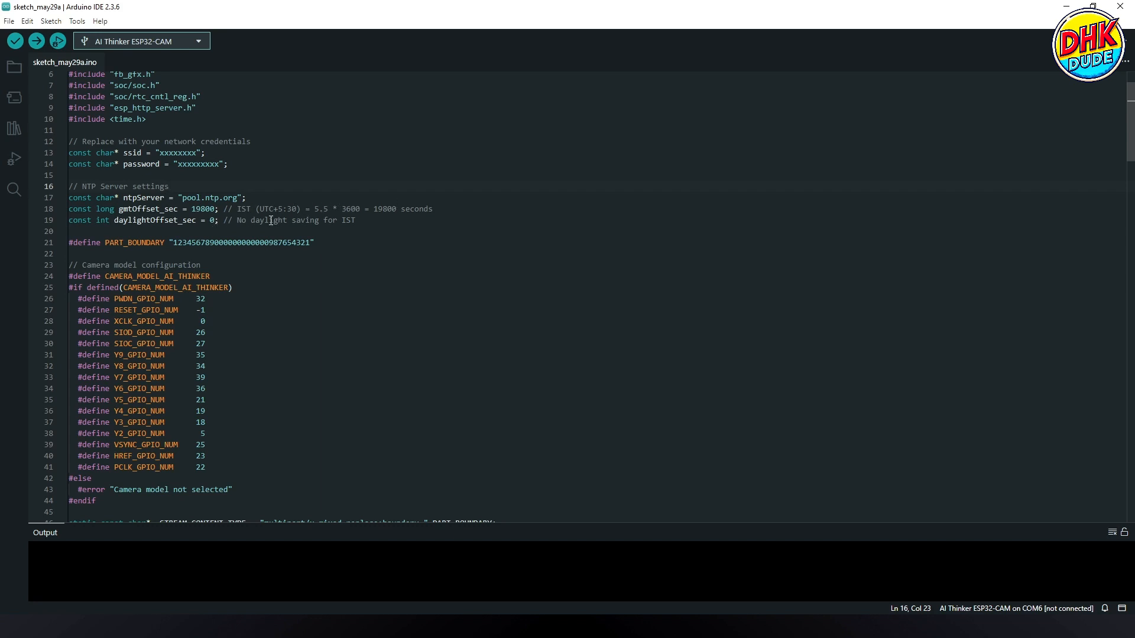
pyautogui.scroll(-3)
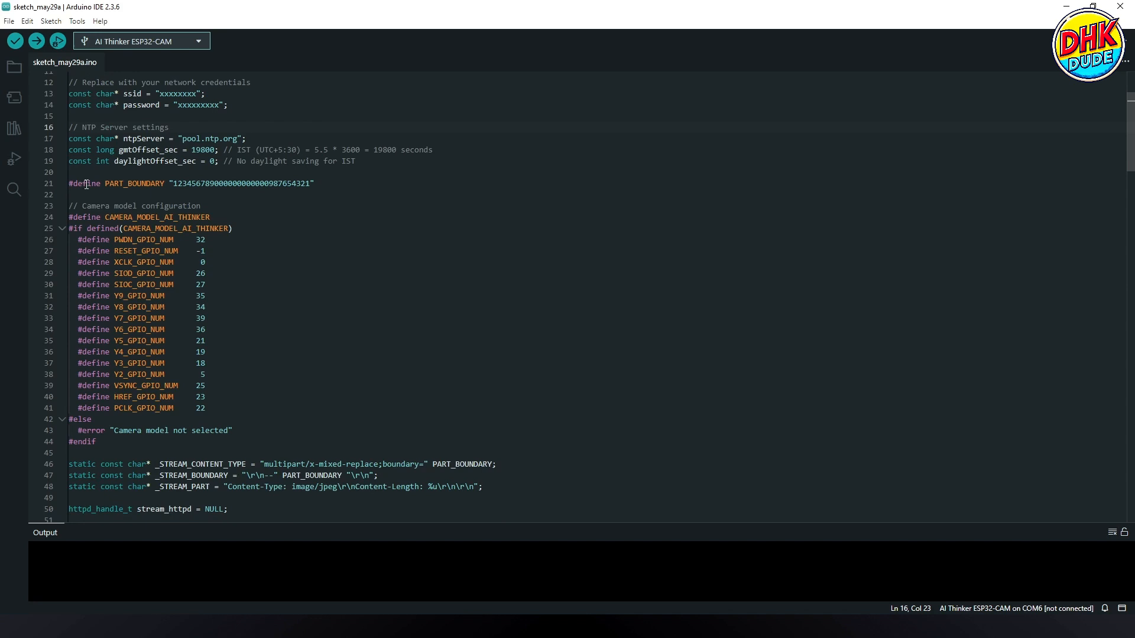
pyautogui.moveTo(333, 179)
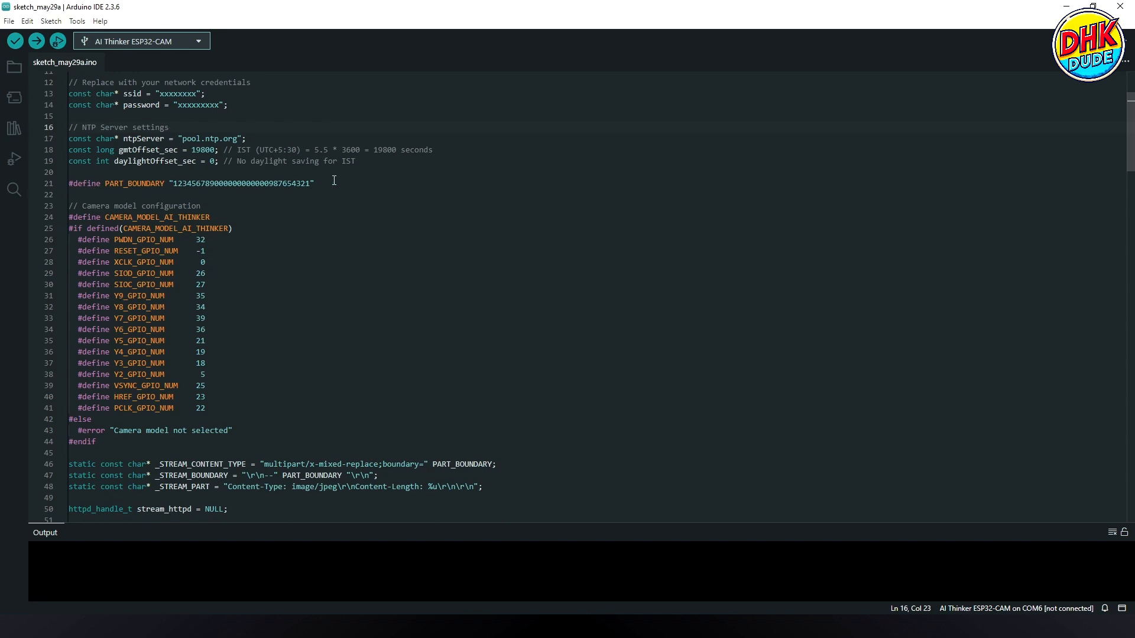
pyautogui.scroll(-3)
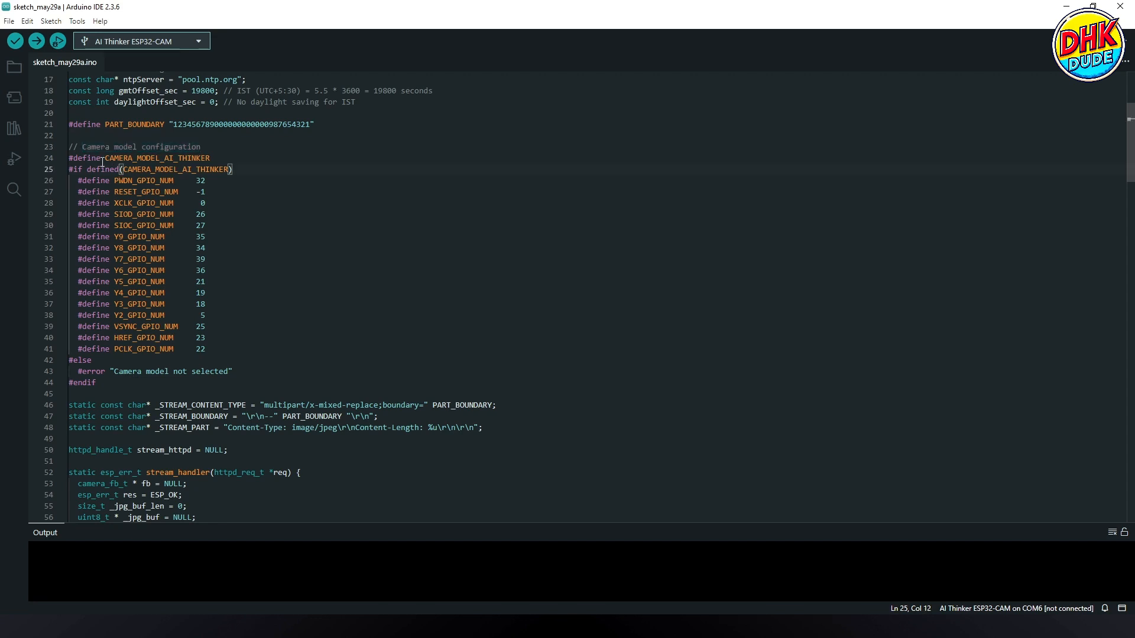
pyautogui.click(201, 147)
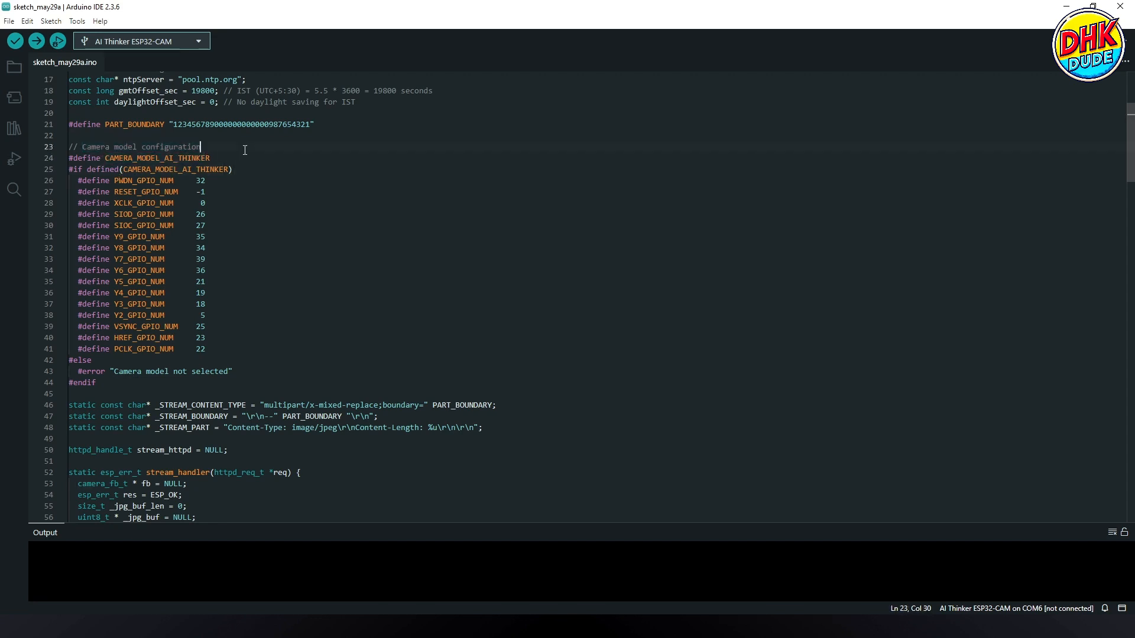
pyautogui.moveTo(178, 306)
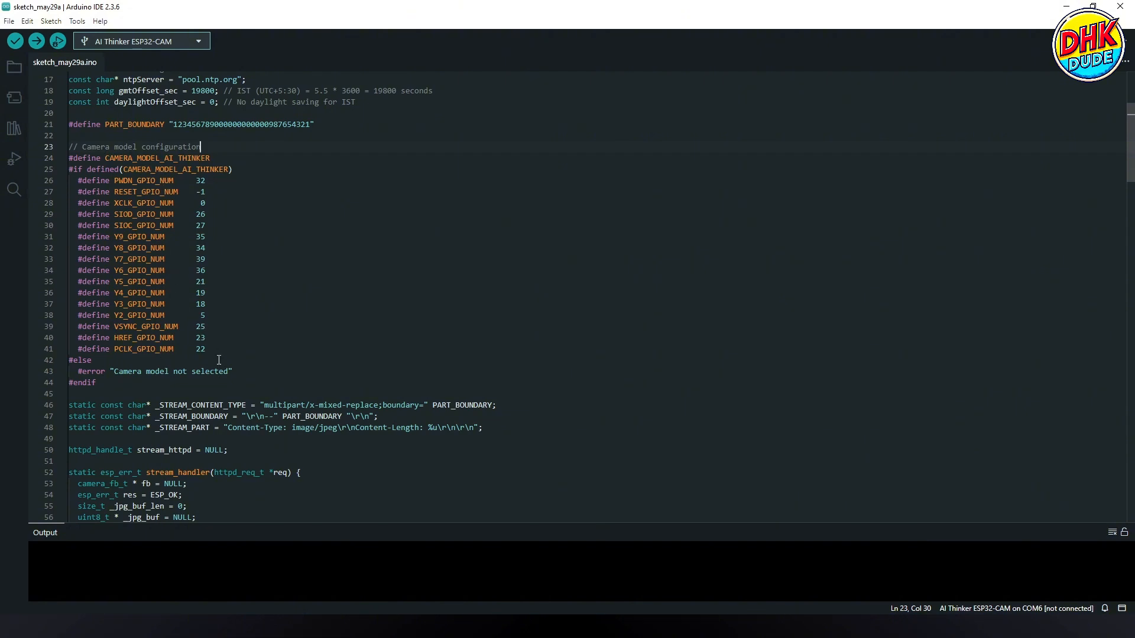
pyautogui.moveTo(220, 344)
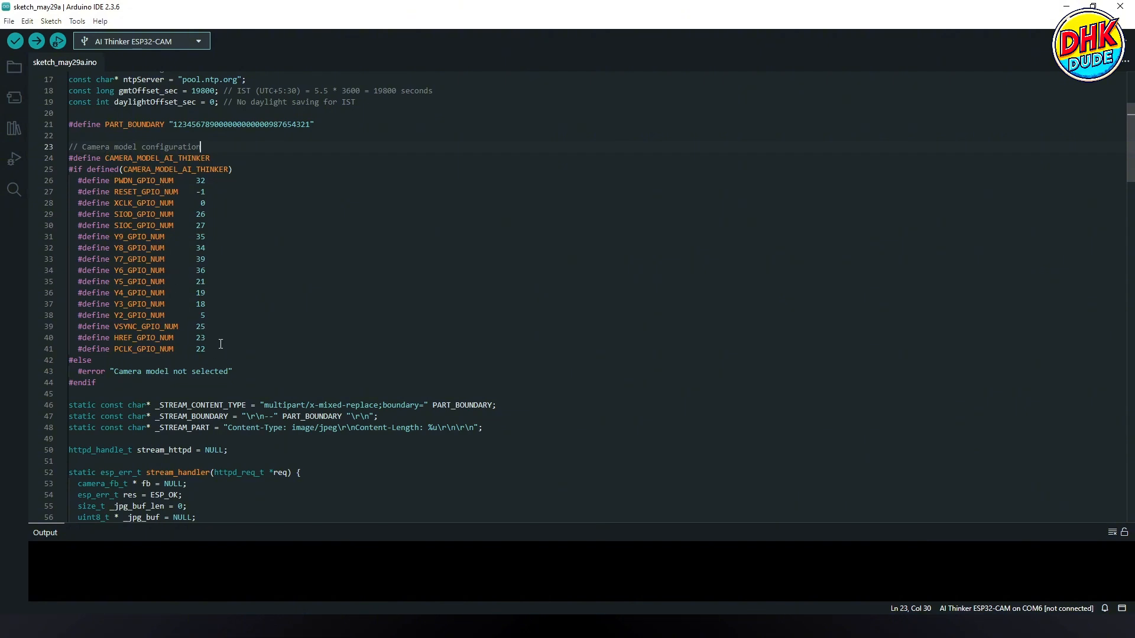
pyautogui.scroll(-3)
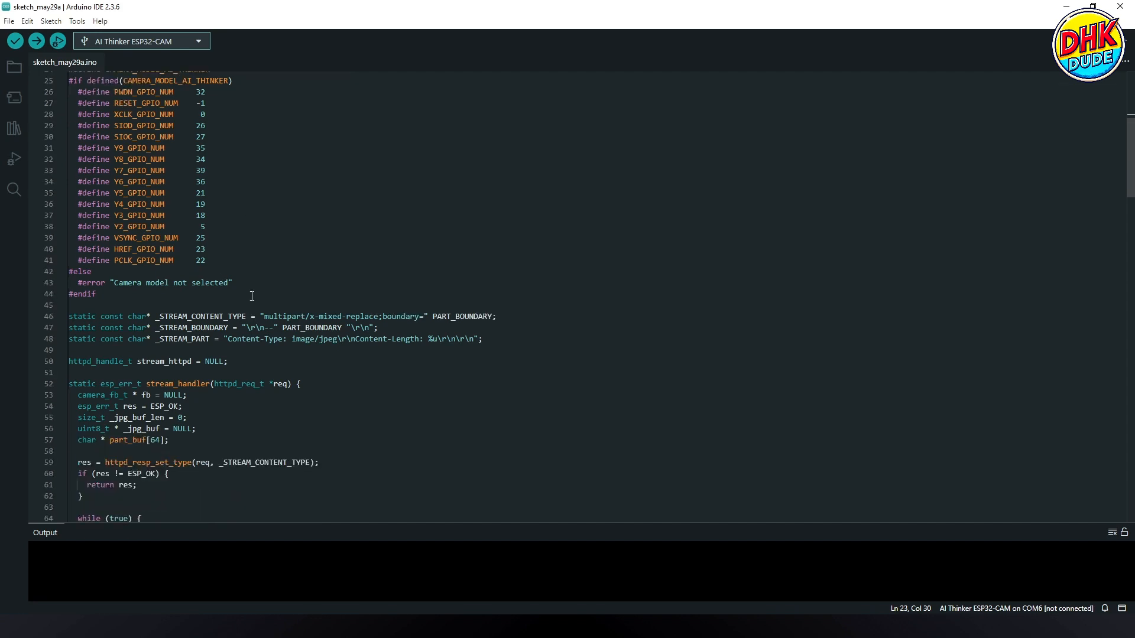
pyautogui.scroll(-3)
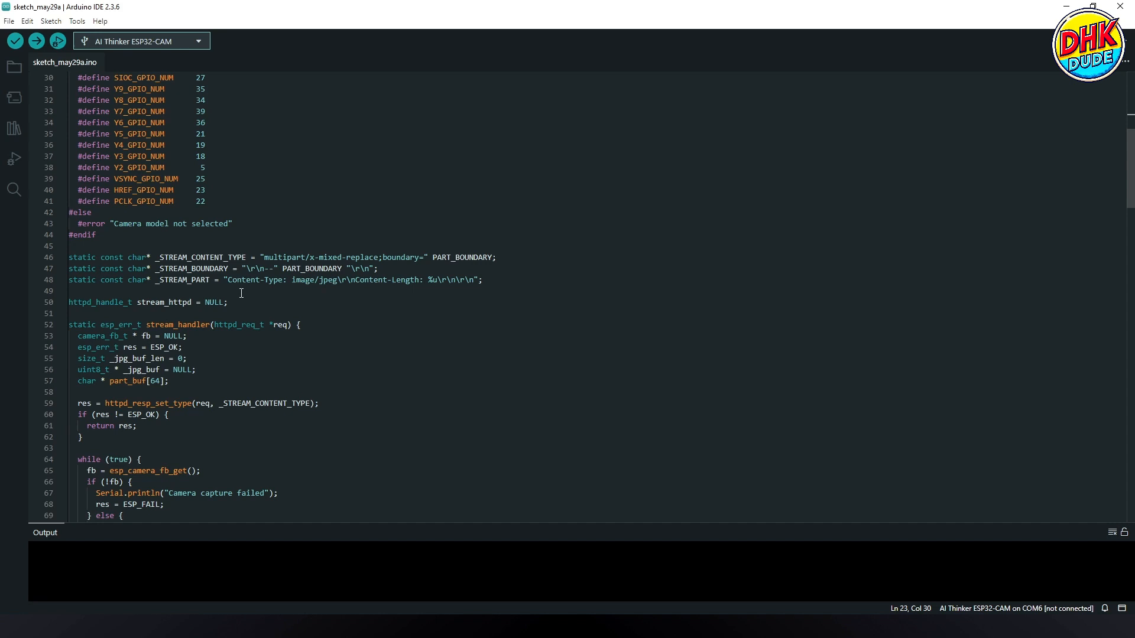
pyautogui.scroll(-3)
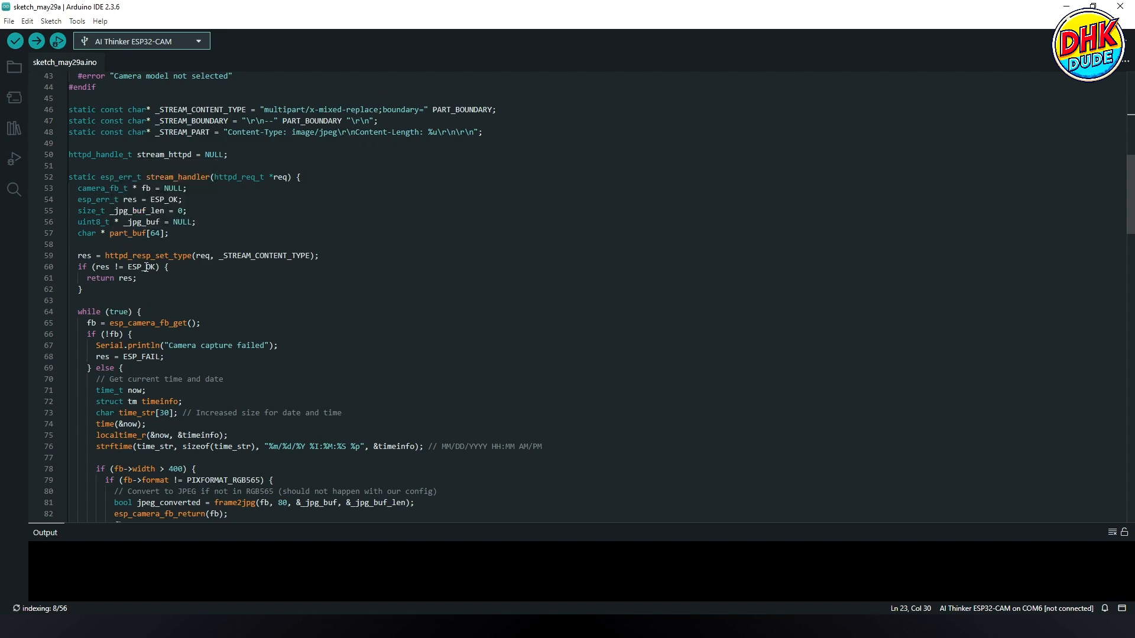
pyautogui.scroll(-3)
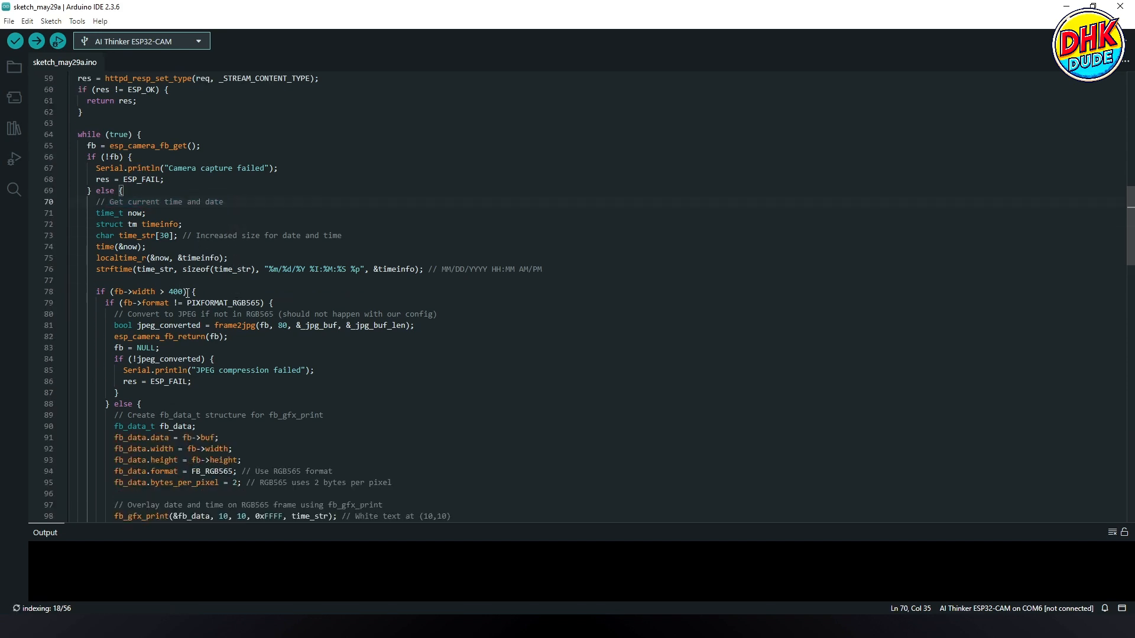
pyautogui.scroll(-3)
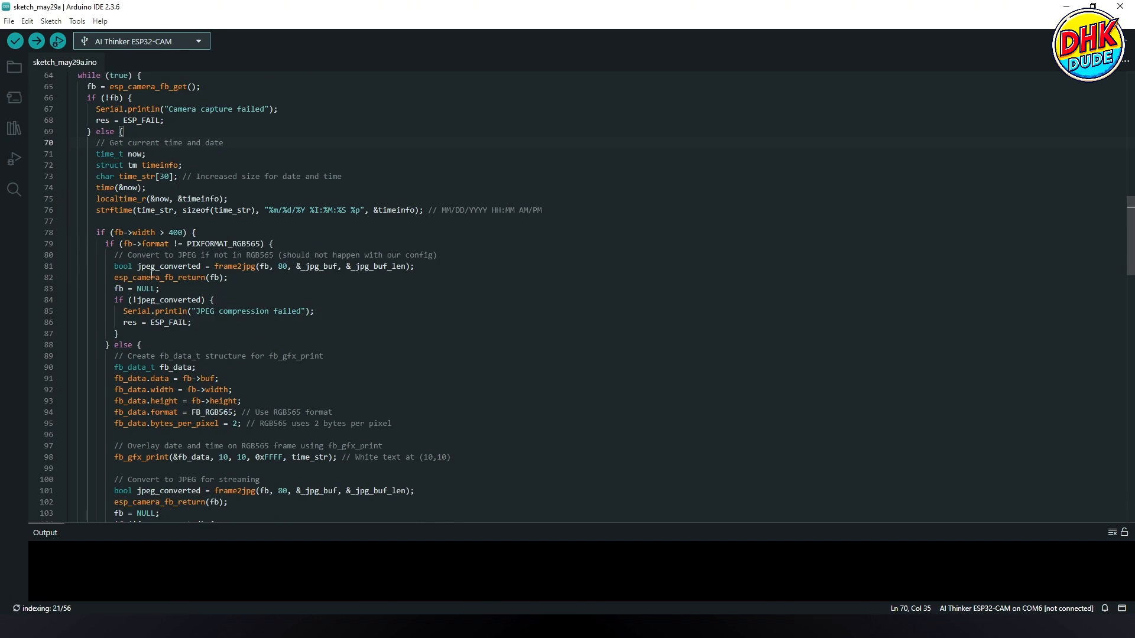
pyautogui.scroll(-3)
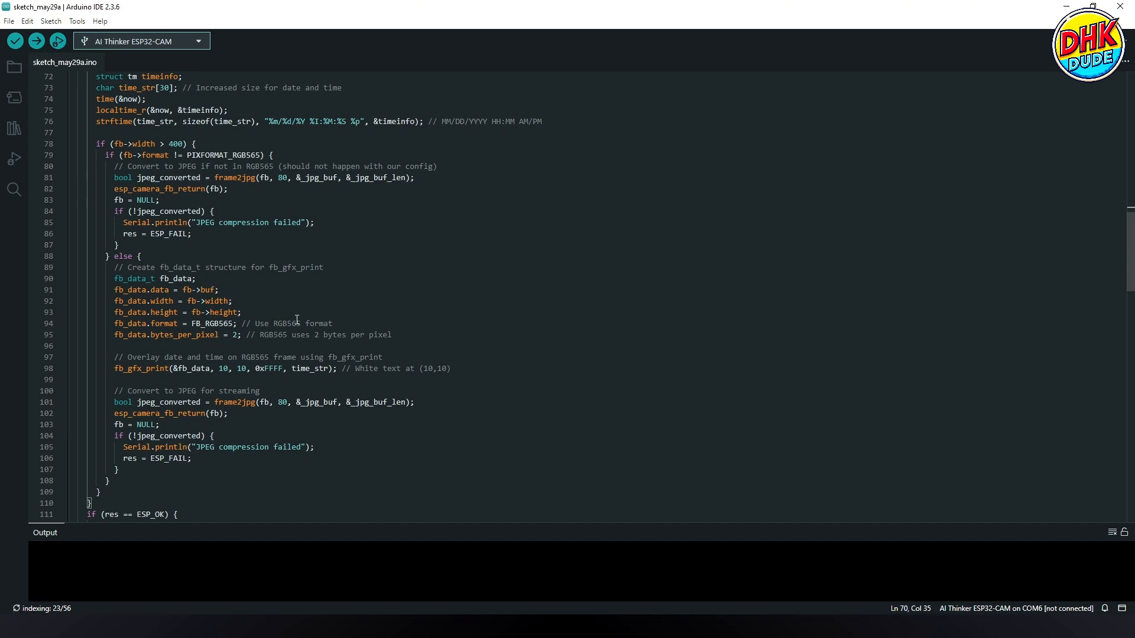
pyautogui.scroll(-3)
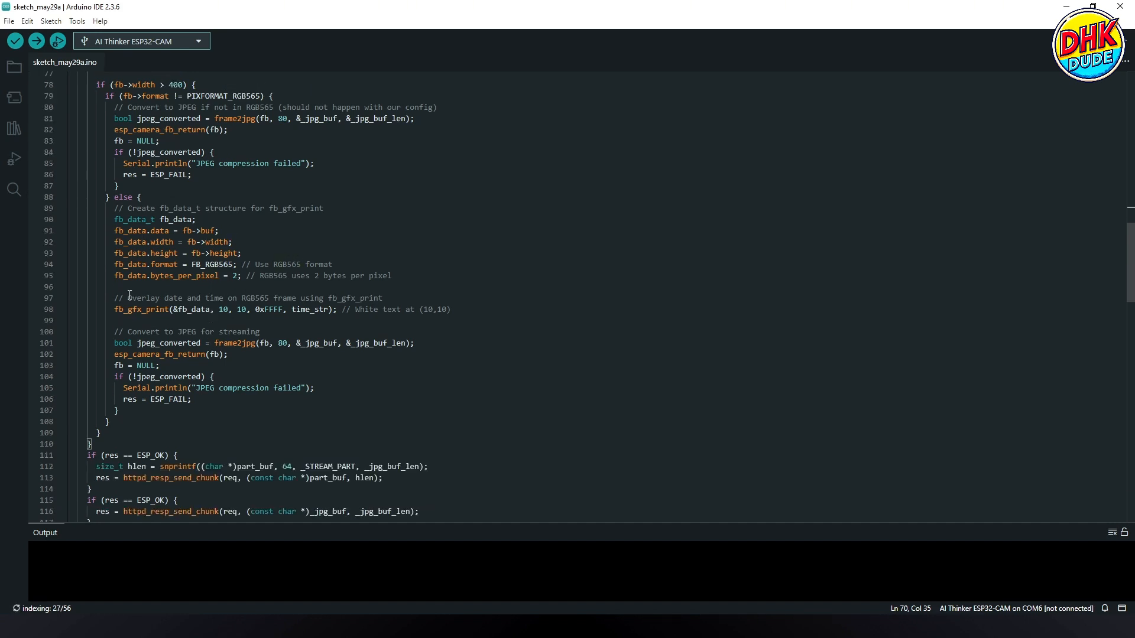
pyautogui.click(382, 298)
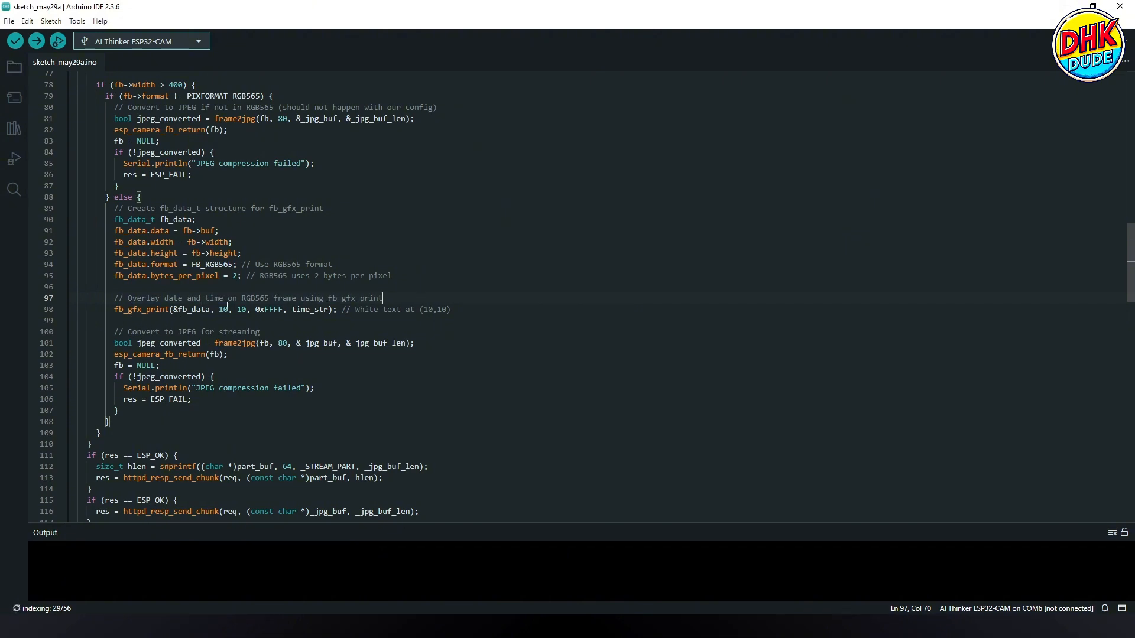
pyautogui.scroll(-3)
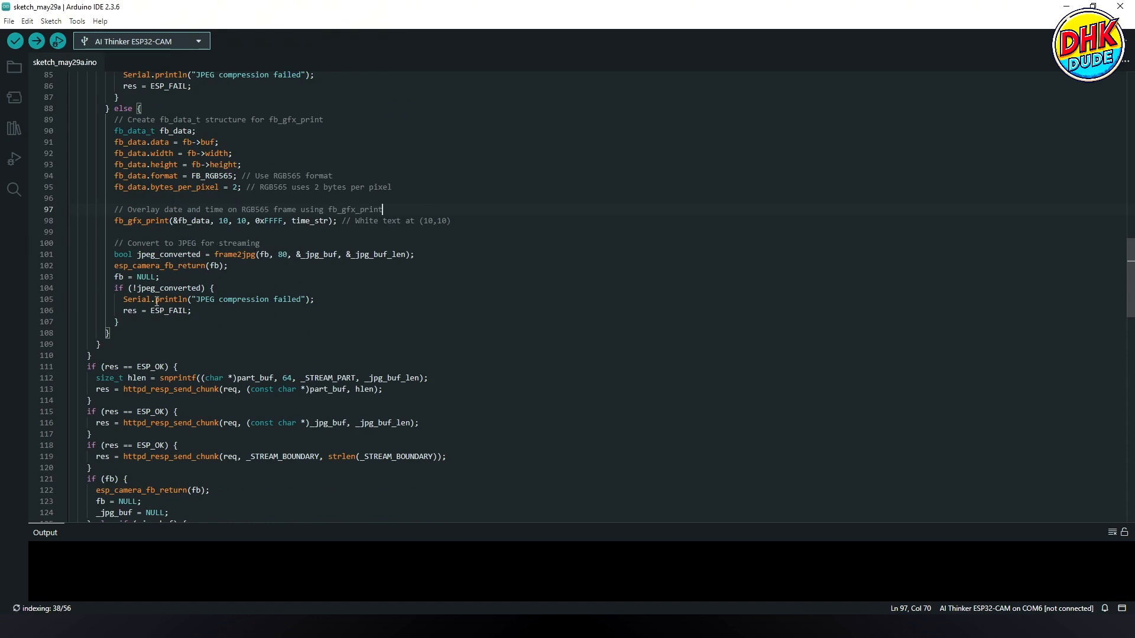
pyautogui.scroll(-3)
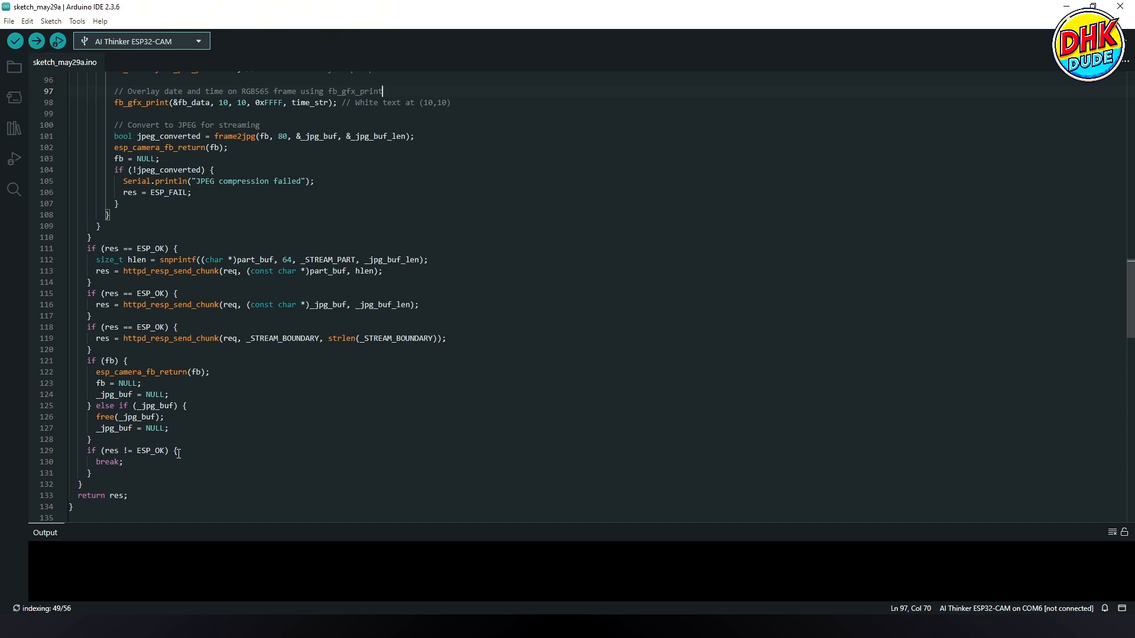
pyautogui.scroll(-3)
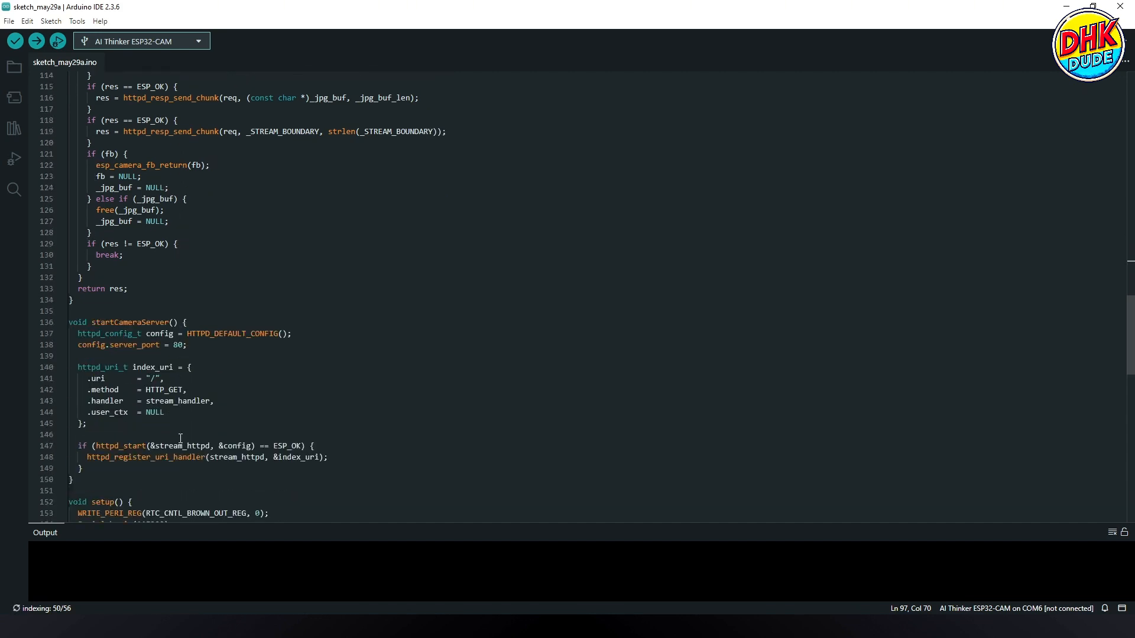
pyautogui.scroll(-3)
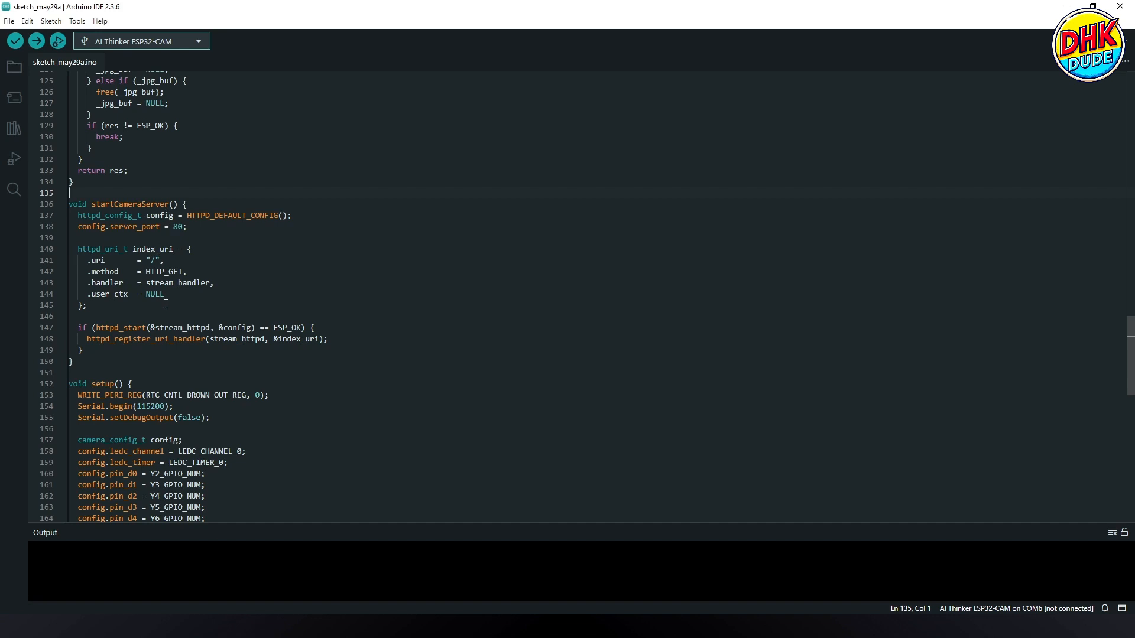
pyautogui.scroll(-3)
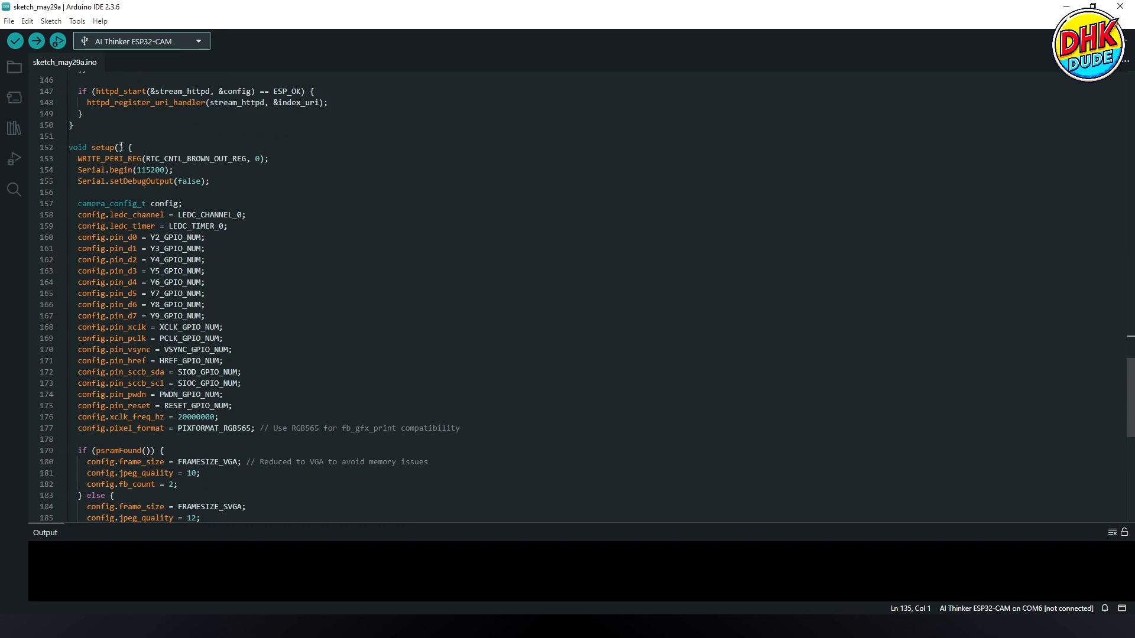
pyautogui.scroll(-3)
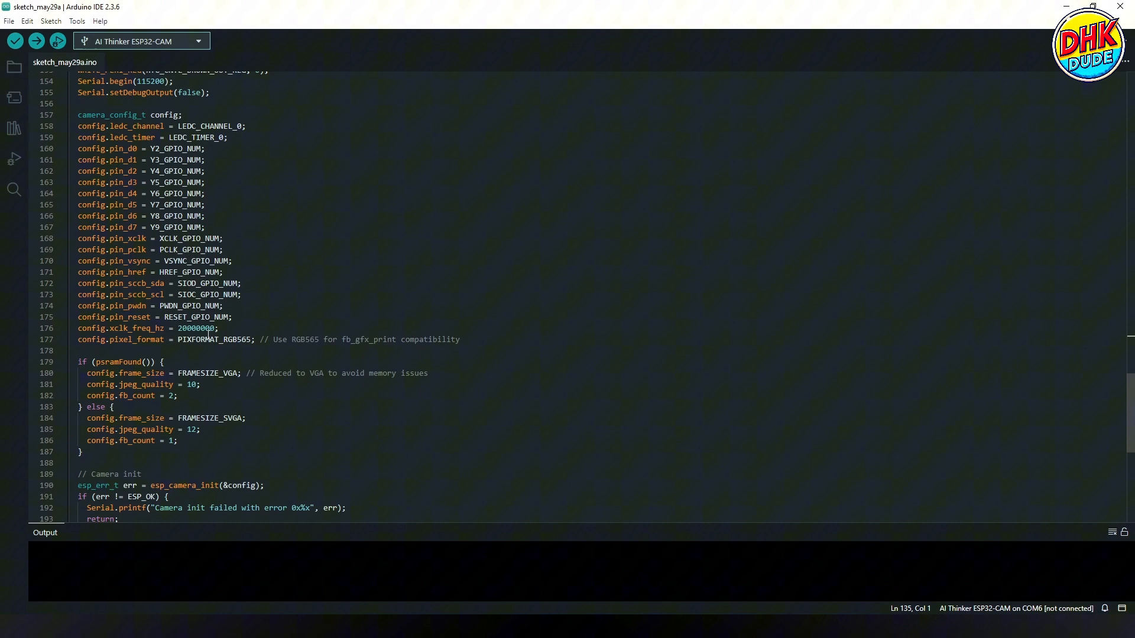
pyautogui.scroll(-3)
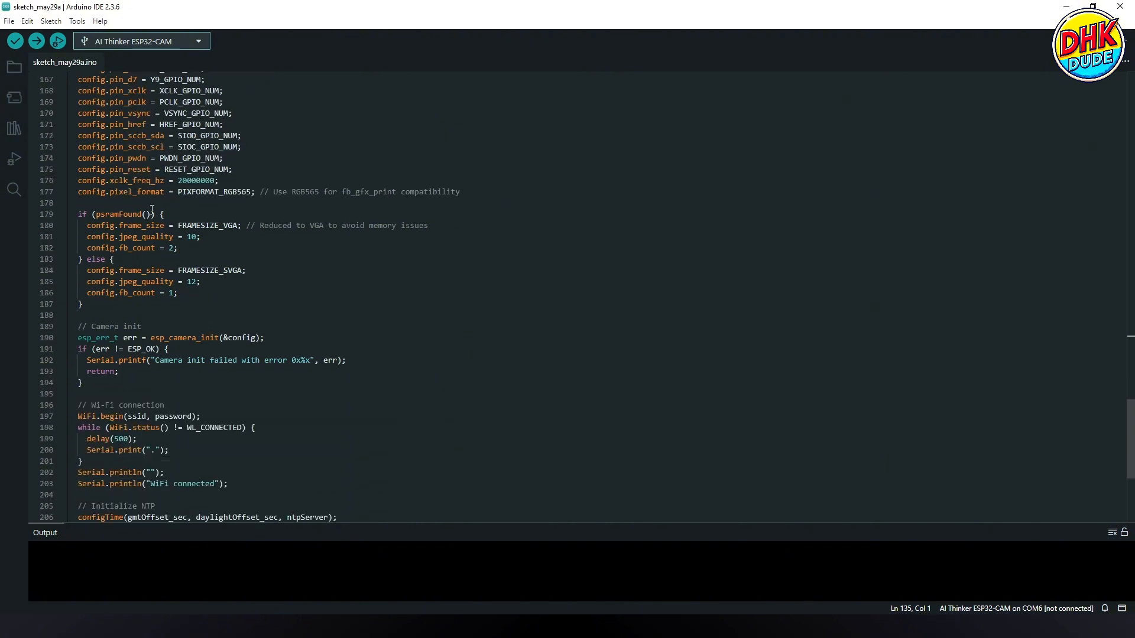
pyautogui.moveTo(166, 259)
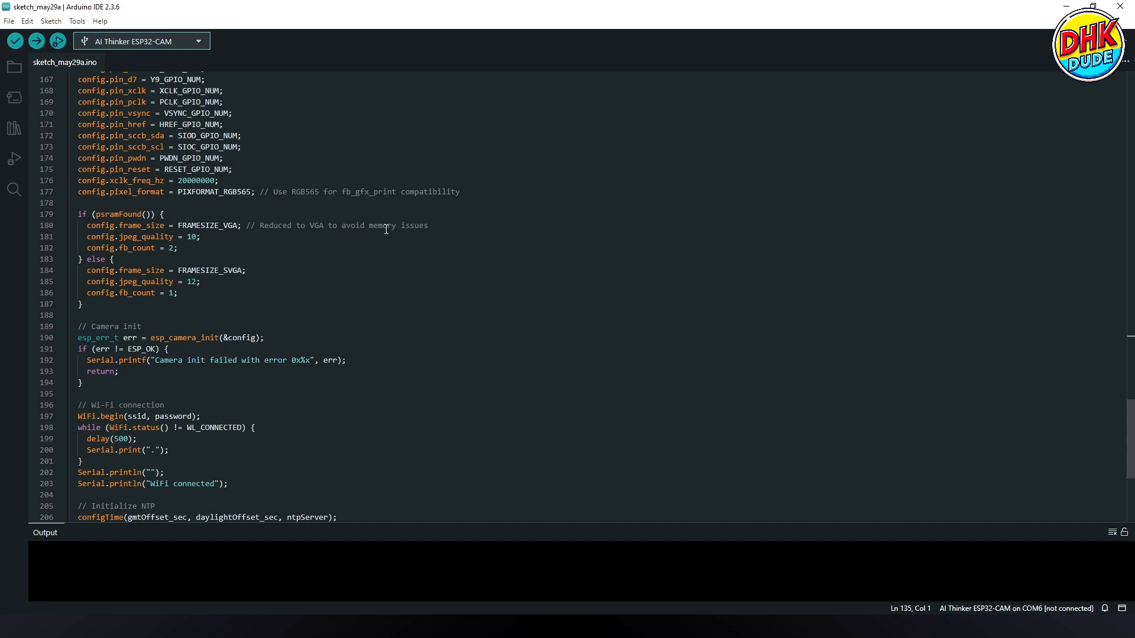
pyautogui.scroll(-3)
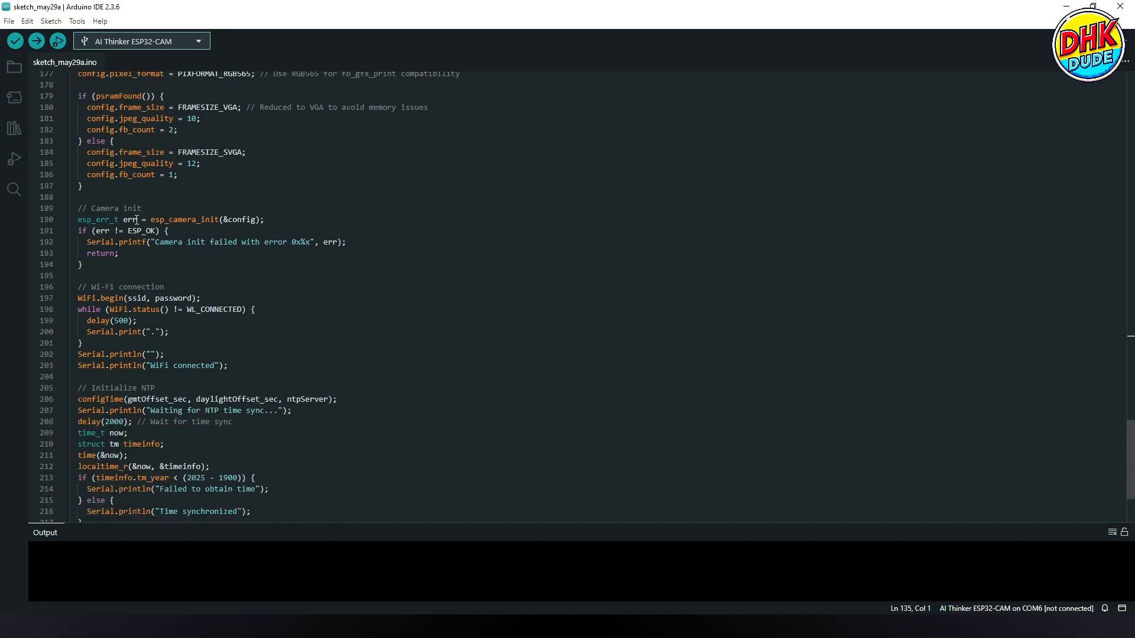
pyautogui.scroll(-3)
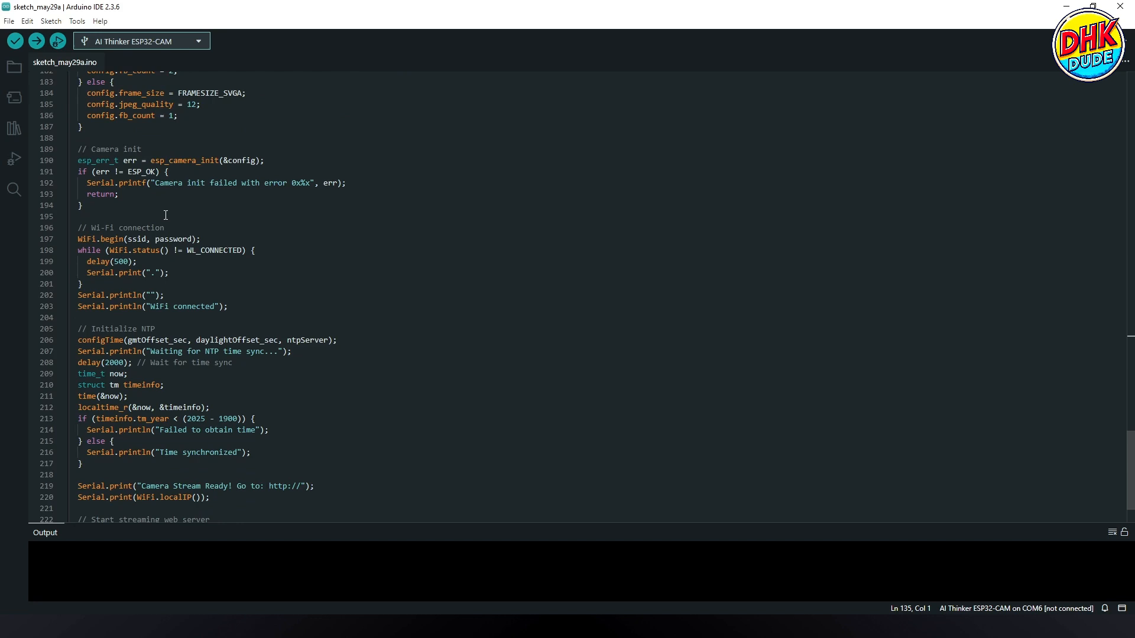
pyautogui.scroll(-3)
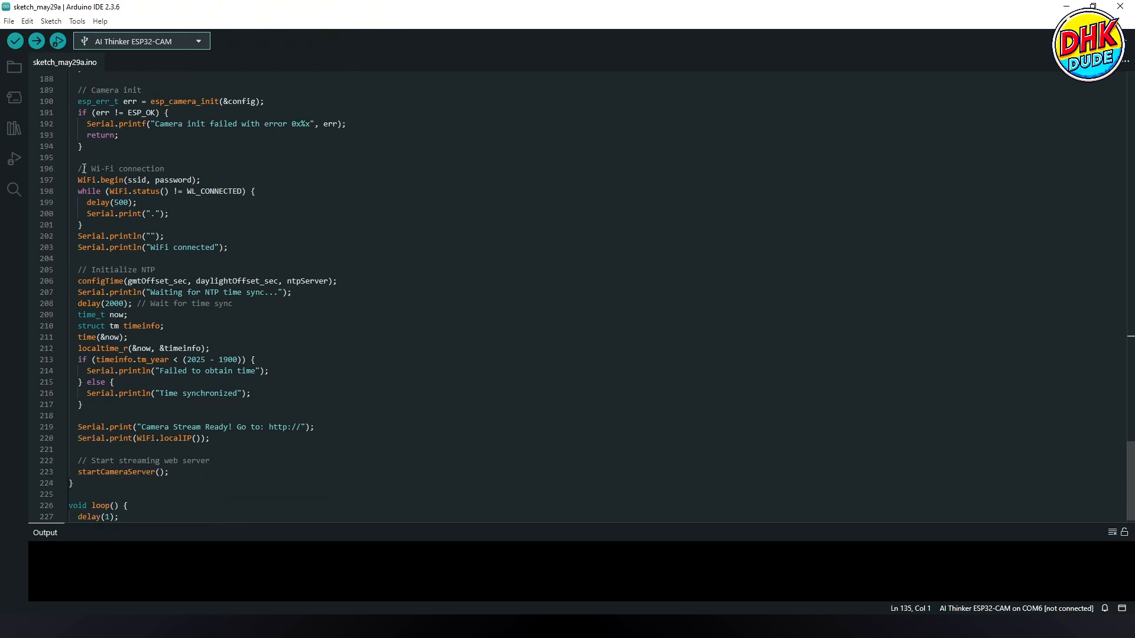
pyautogui.click(165, 168)
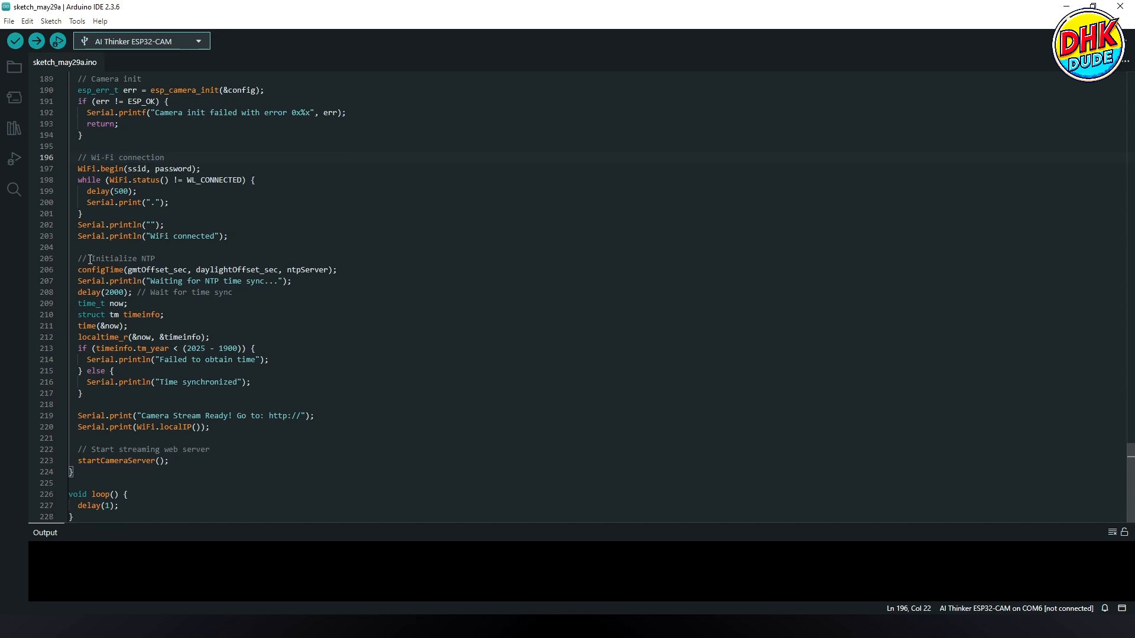
pyautogui.click(174, 259)
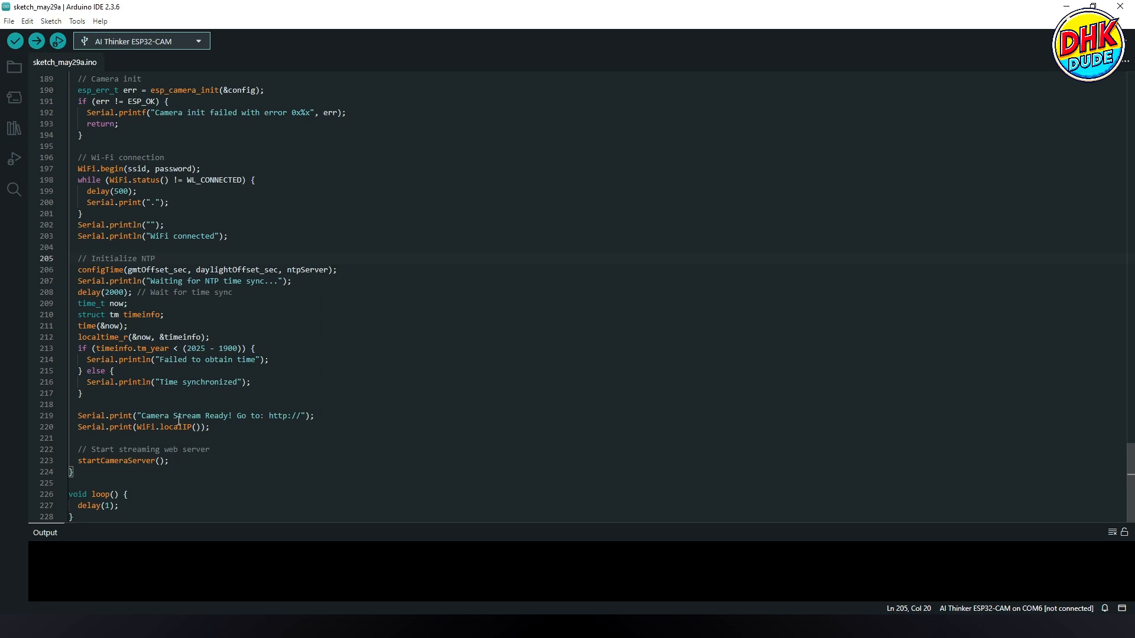
pyautogui.moveTo(300, 420)
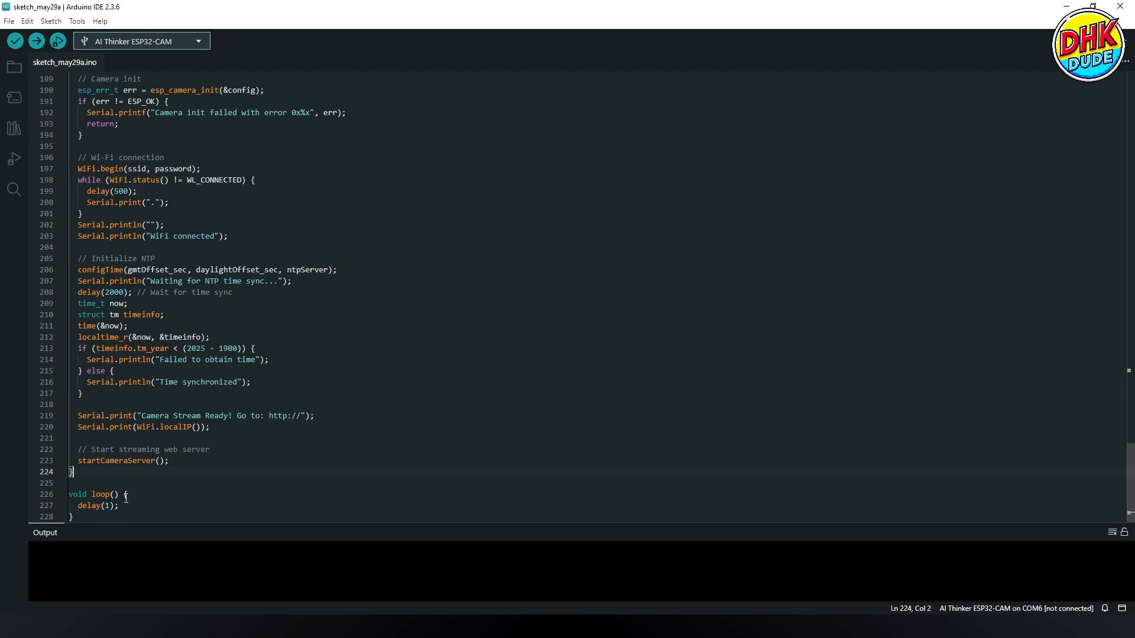
pyautogui.scroll(3)
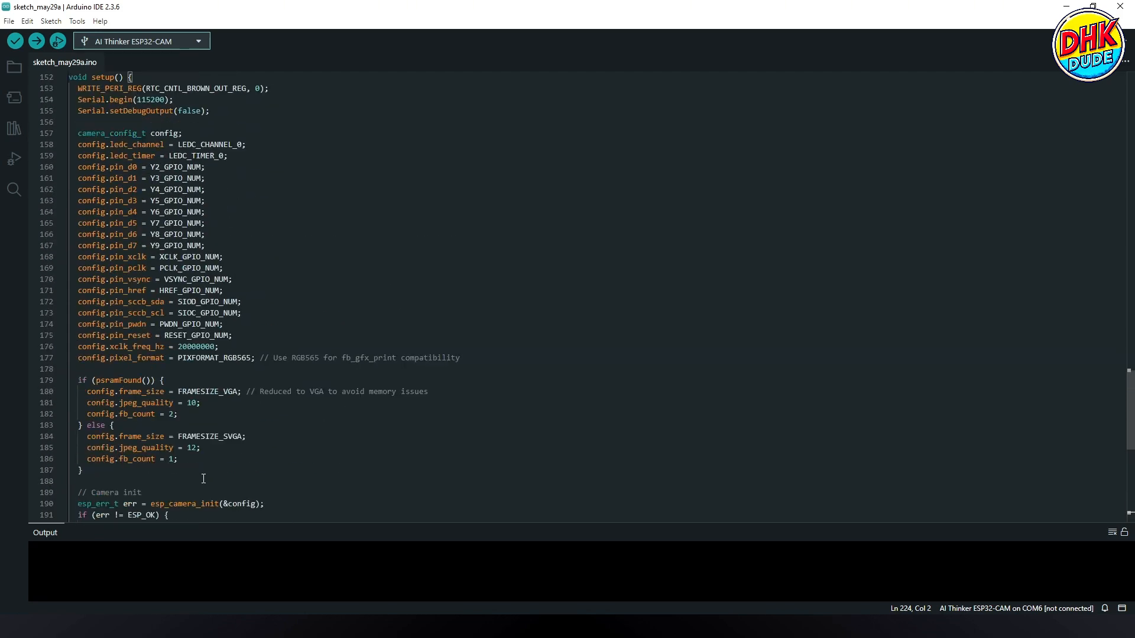
pyautogui.scroll(3)
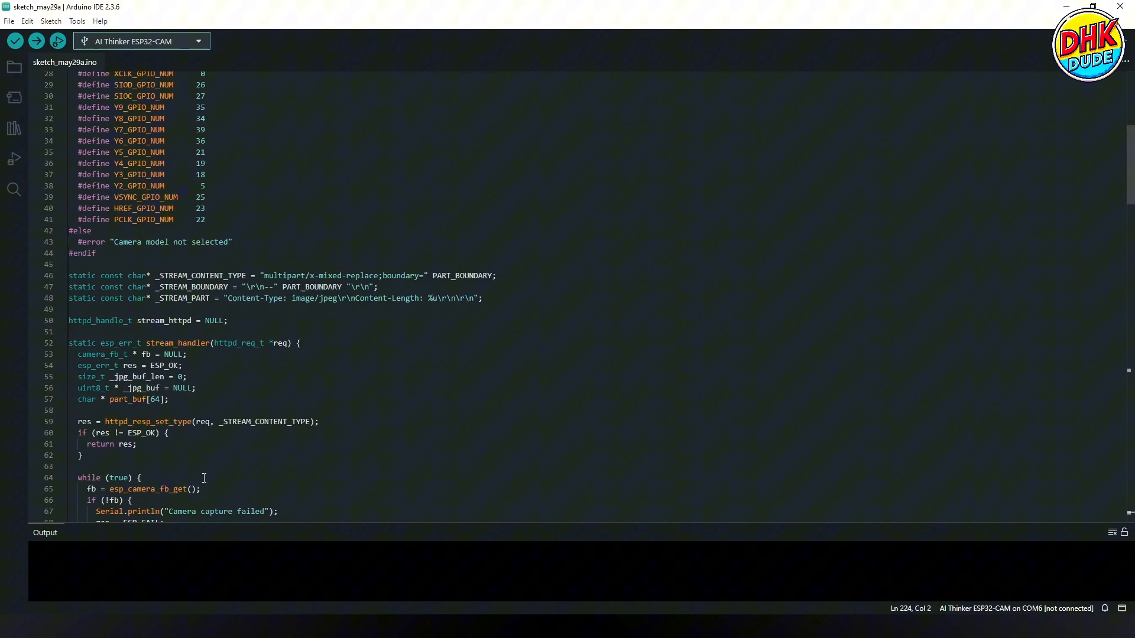